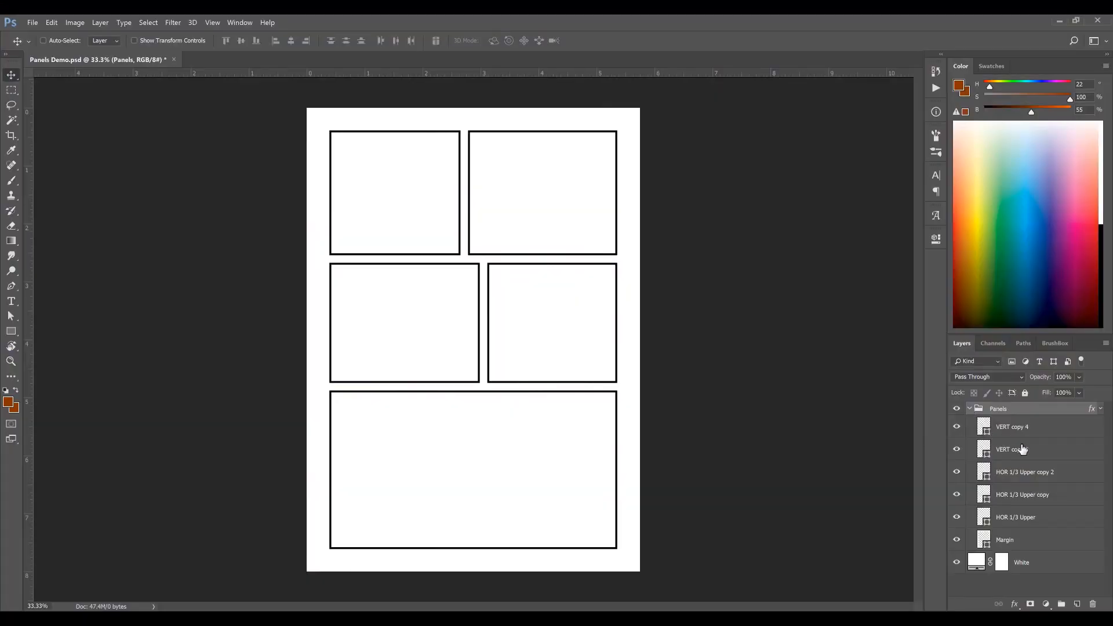
Select the VERT copy 4 and HOR 1/3 Upper copy 2 divider layers on the page to rearrange the panels.
click(1012, 427)
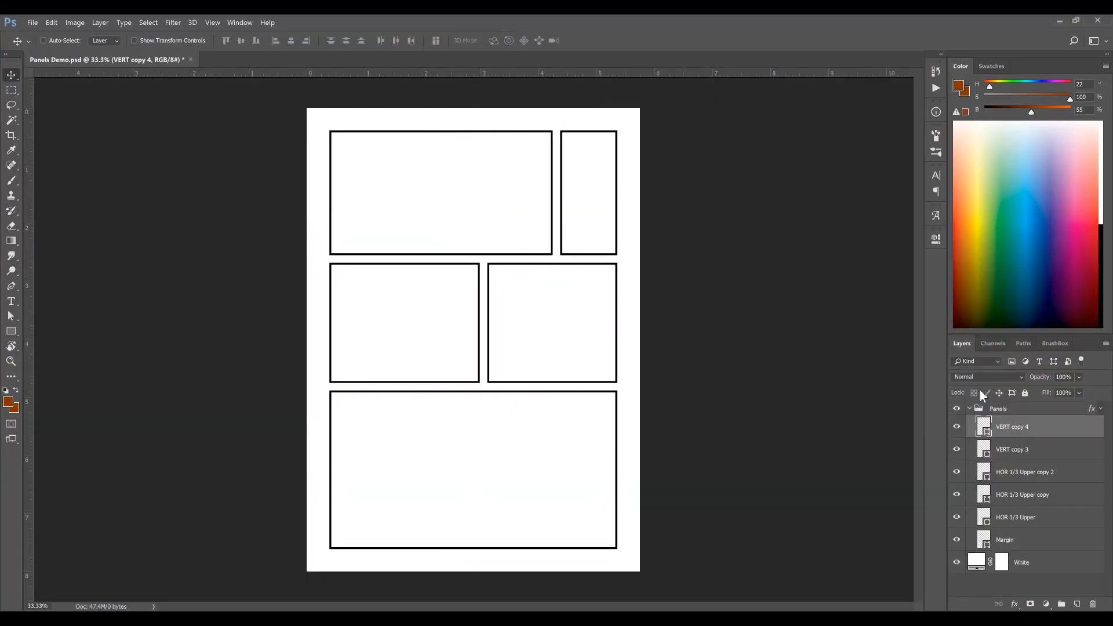
click(1025, 472)
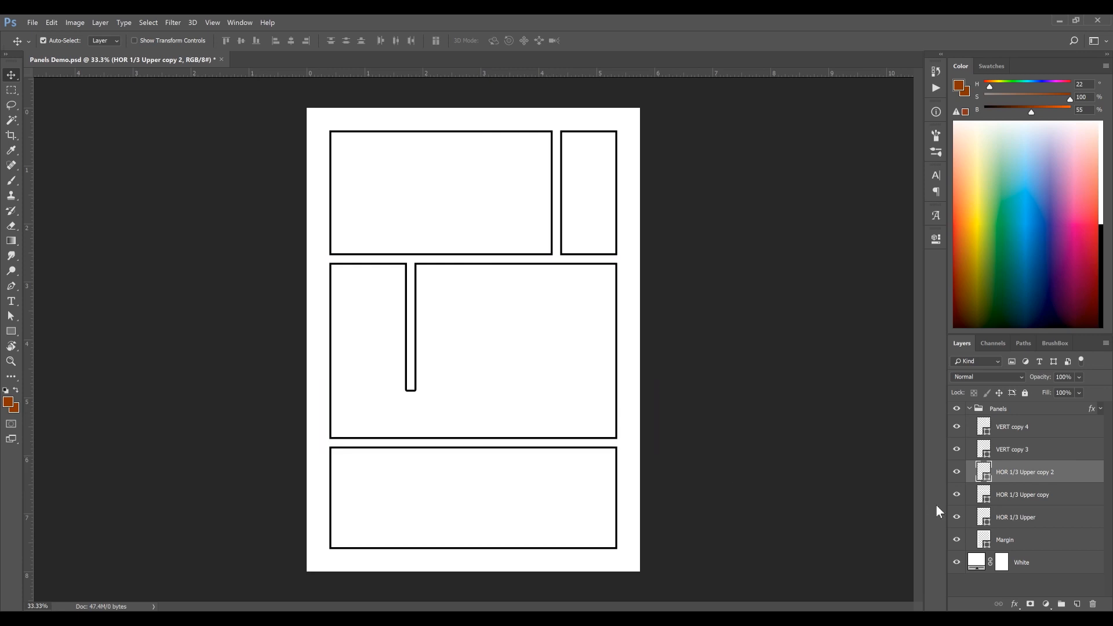
click(1011, 449)
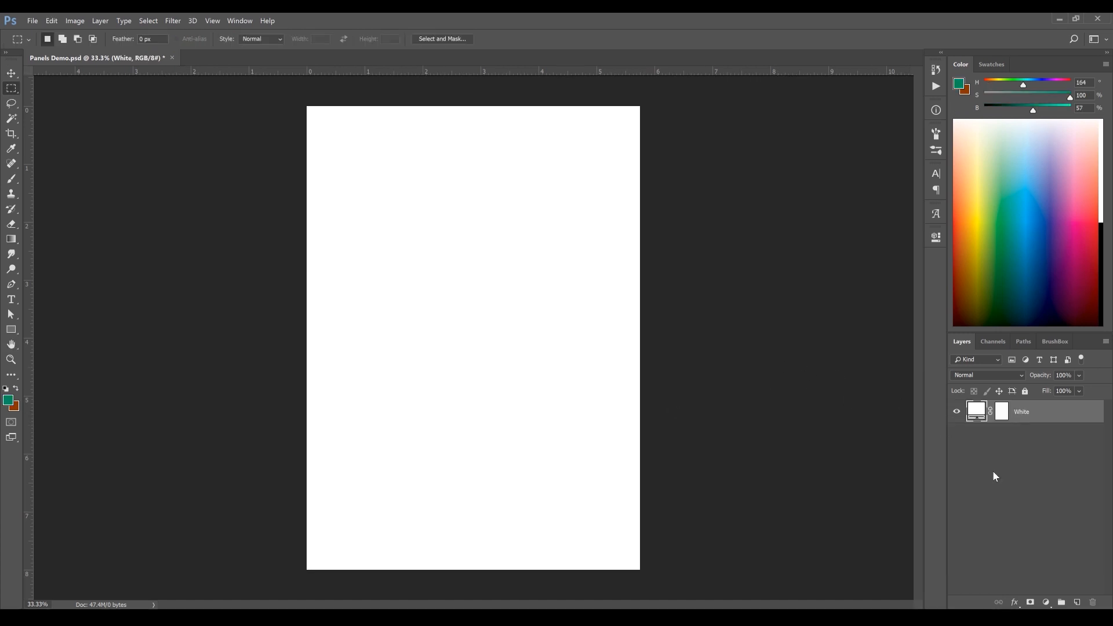
mouse_move(804, 390)
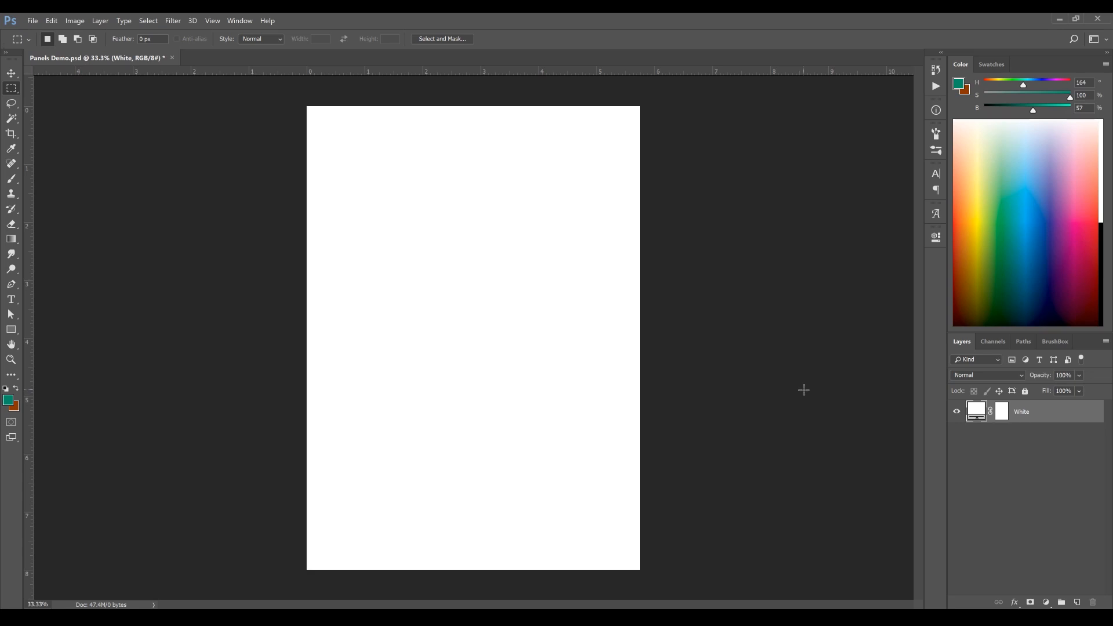
Create a new layer group above White and rename it 'Panels'.
click(1062, 618)
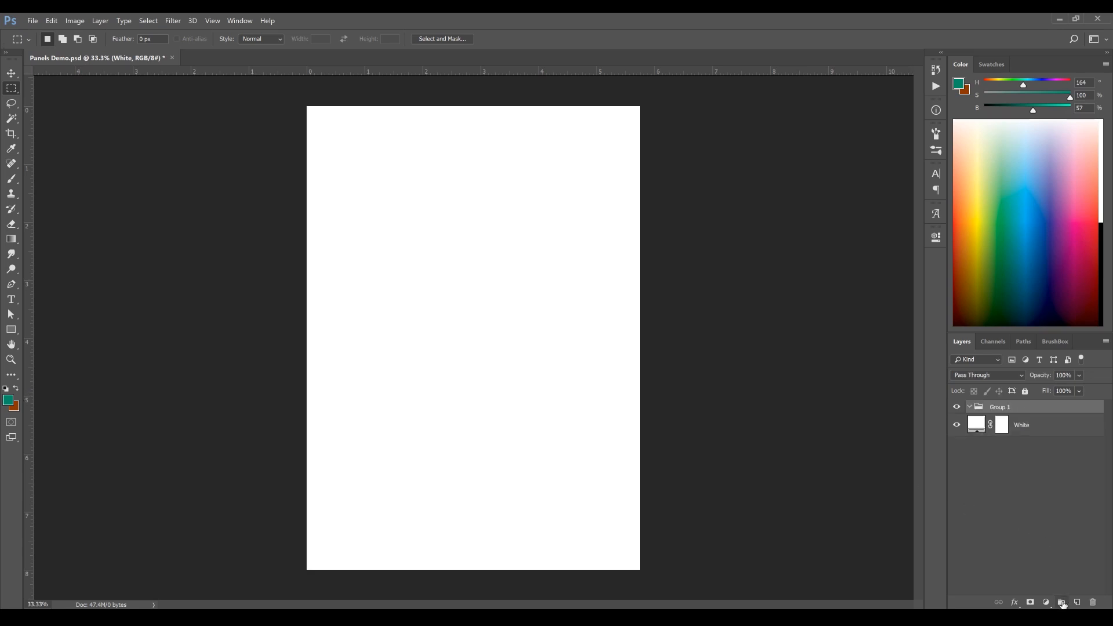
double_click(1000, 407)
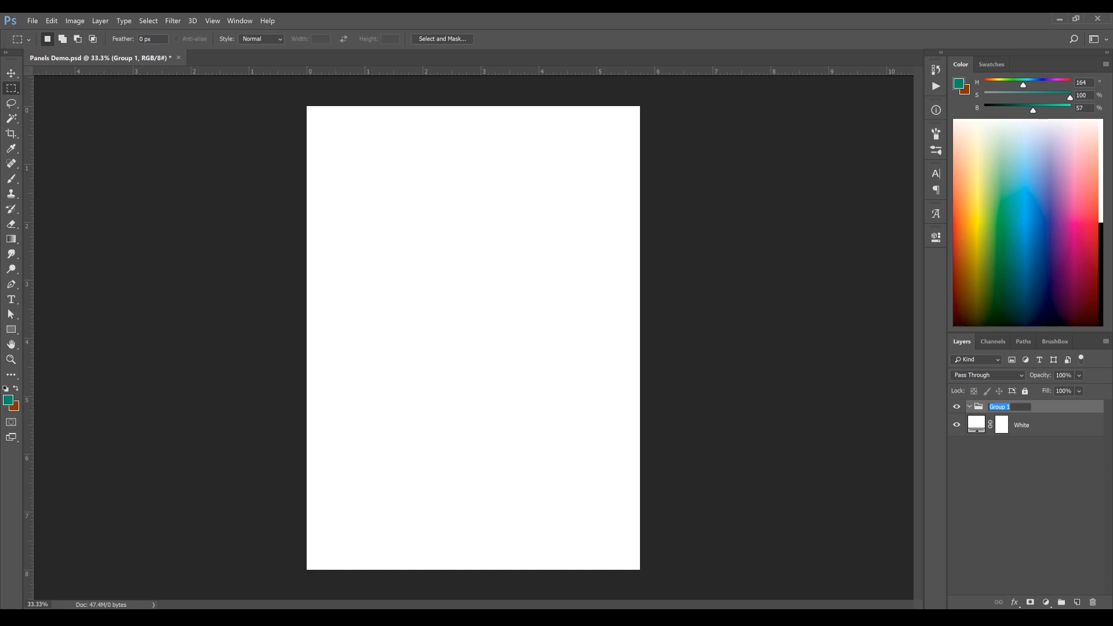
text(Panels)
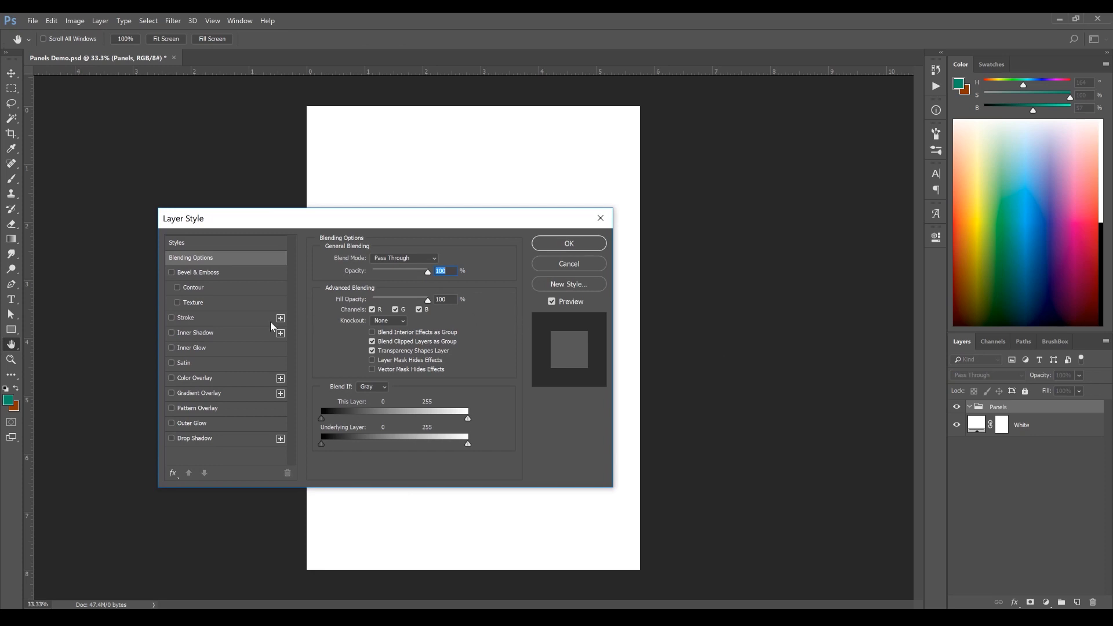
mouse_move(176, 321)
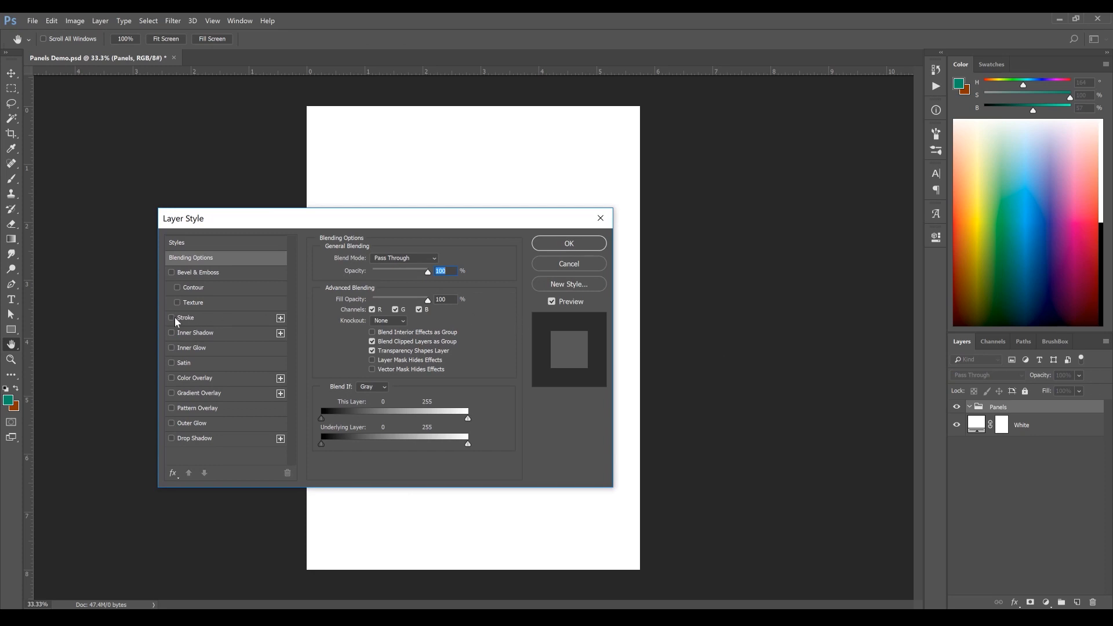
mouse_move(167, 317)
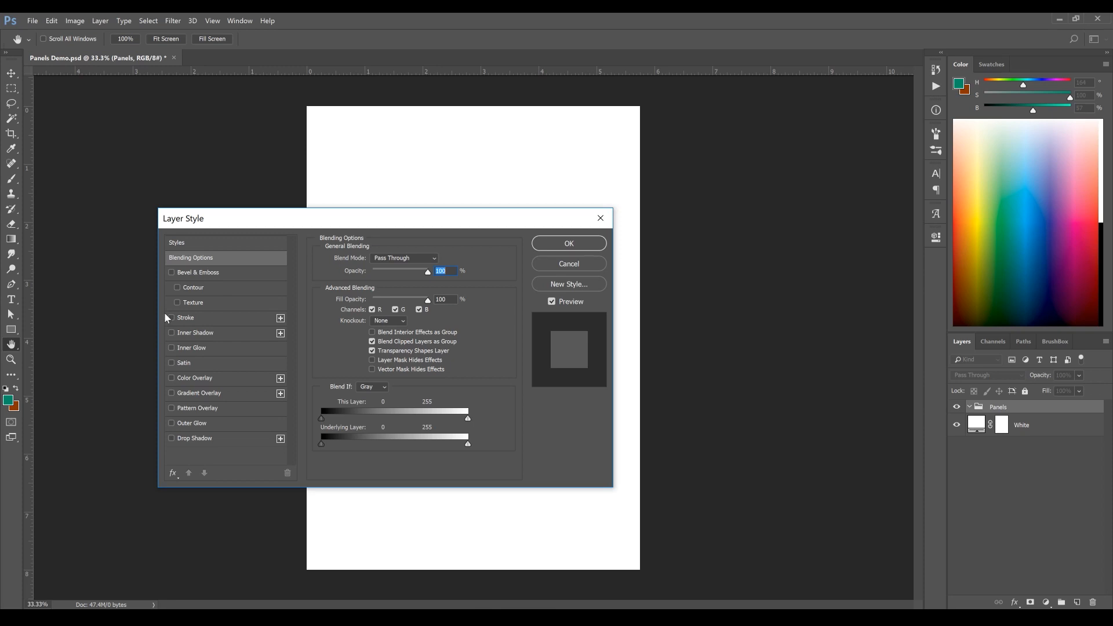
Give the Panels group a black Stroke effect, 15 px wide, positioned Outside.
click(171, 318)
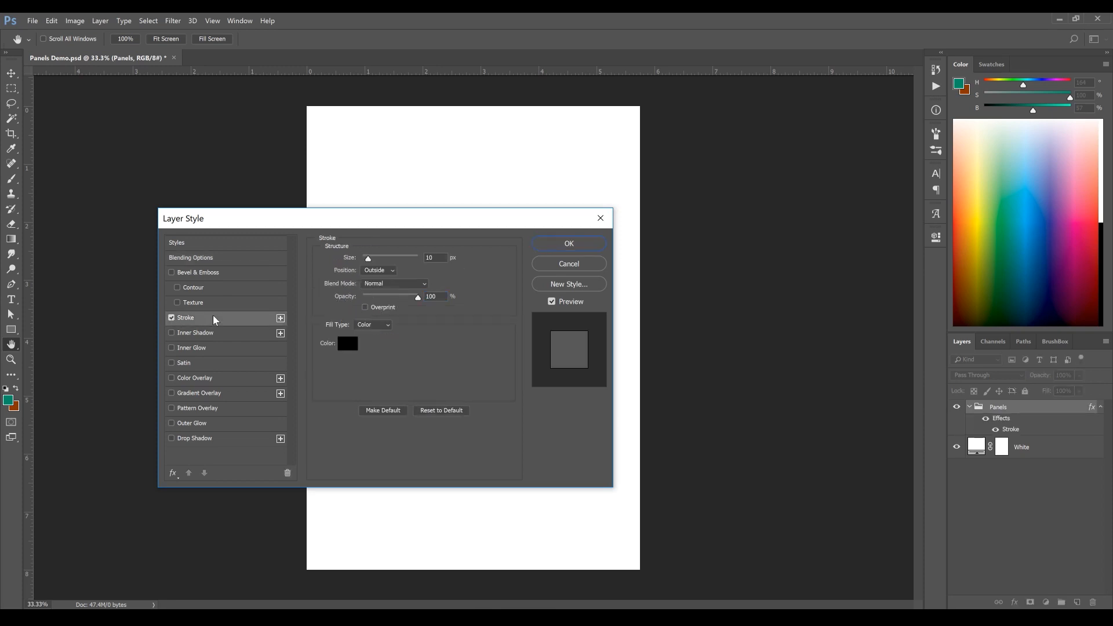
mouse_move(428, 276)
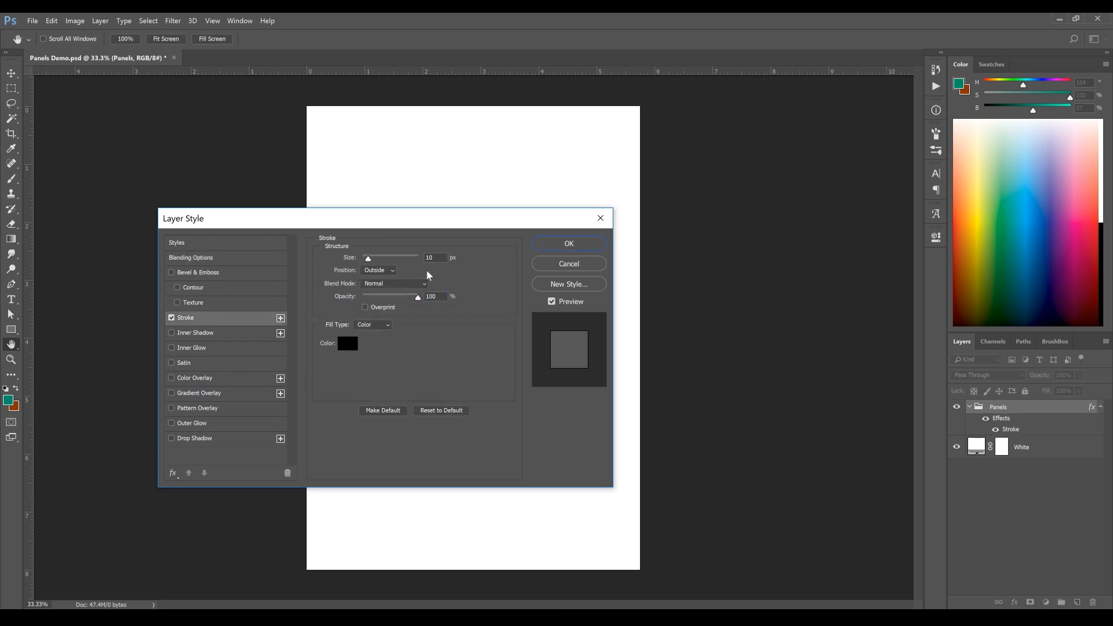
click(434, 257)
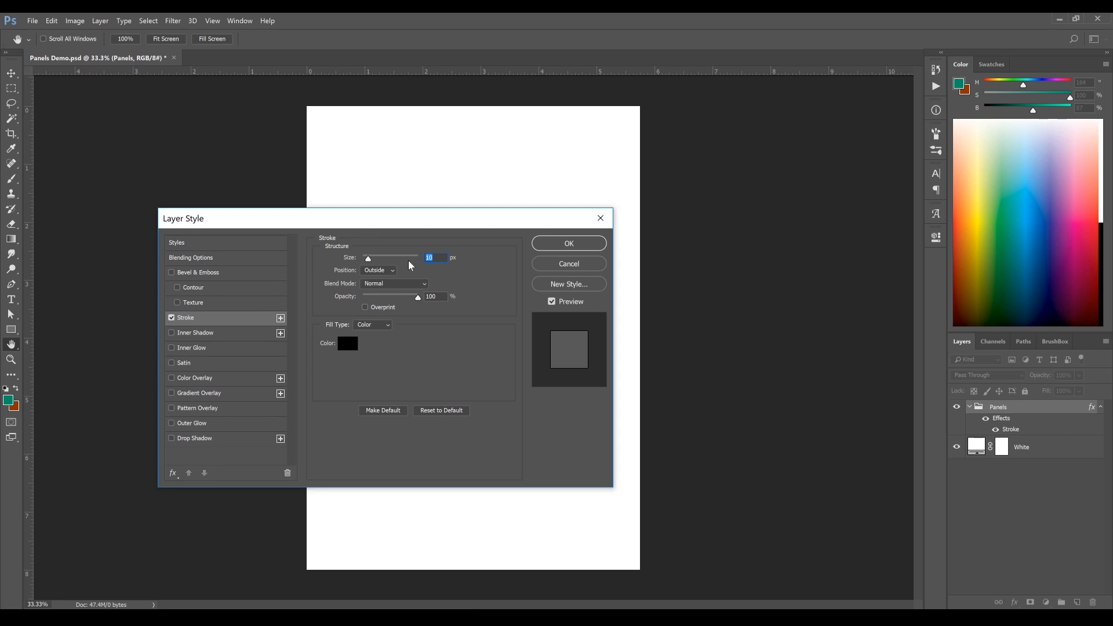
text(15)
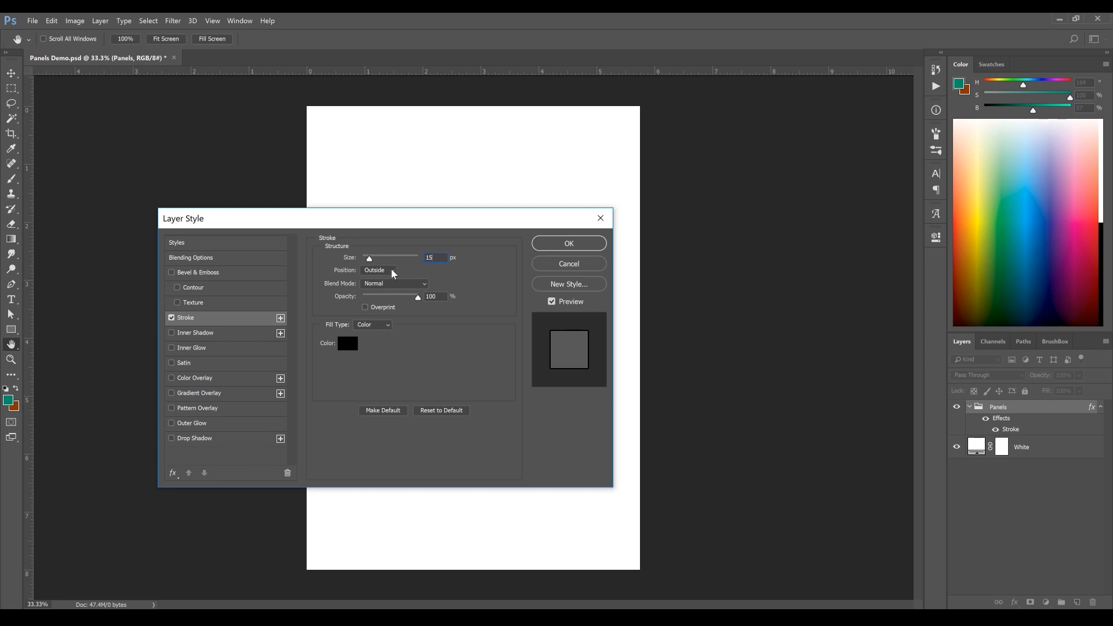
click(392, 270)
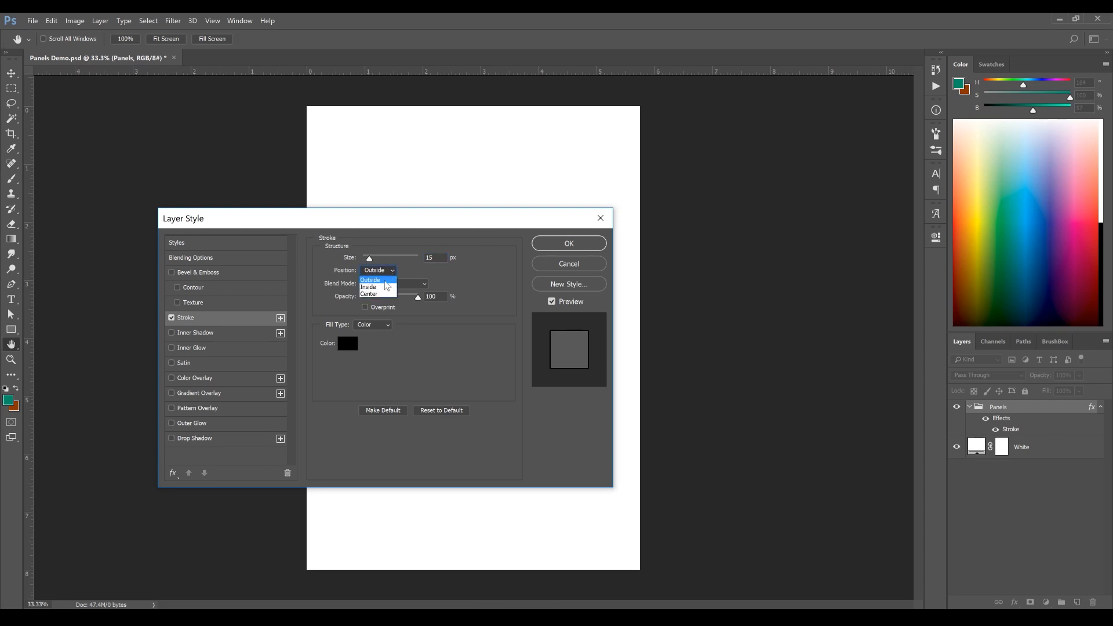
click(371, 280)
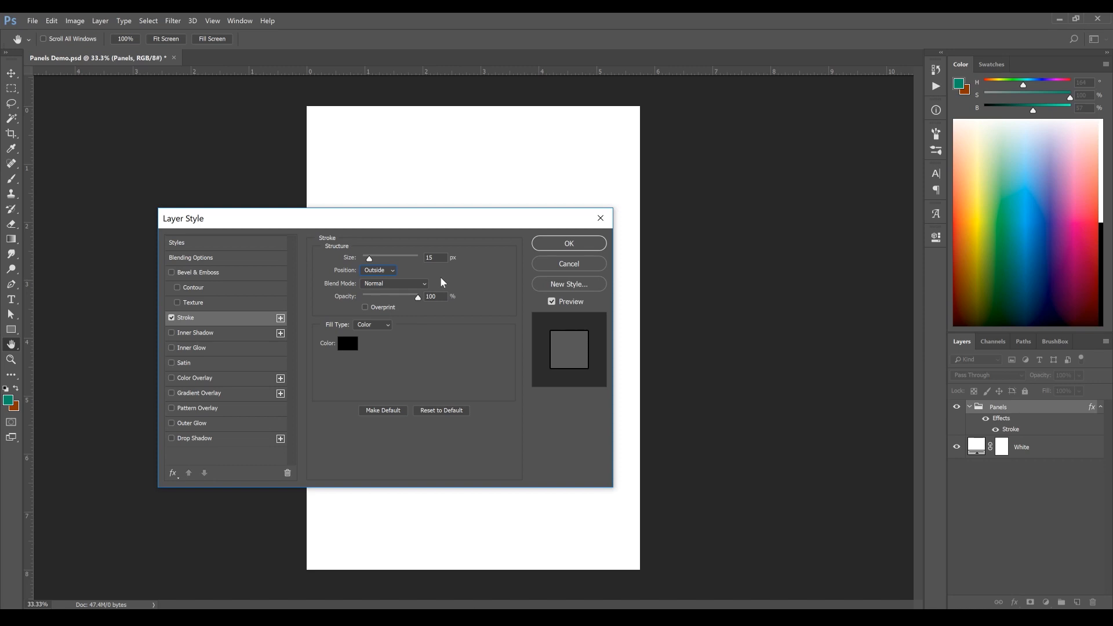
click(348, 343)
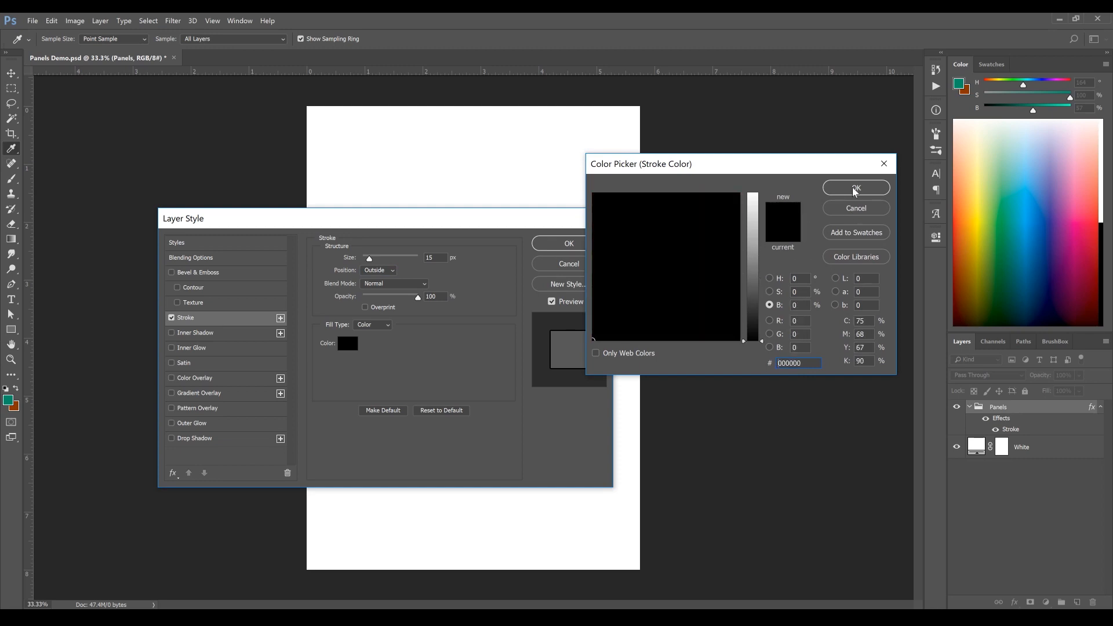
Confirm the black stroke, add a white Color Overlay in Normal blend mode, and apply the styles.
click(856, 188)
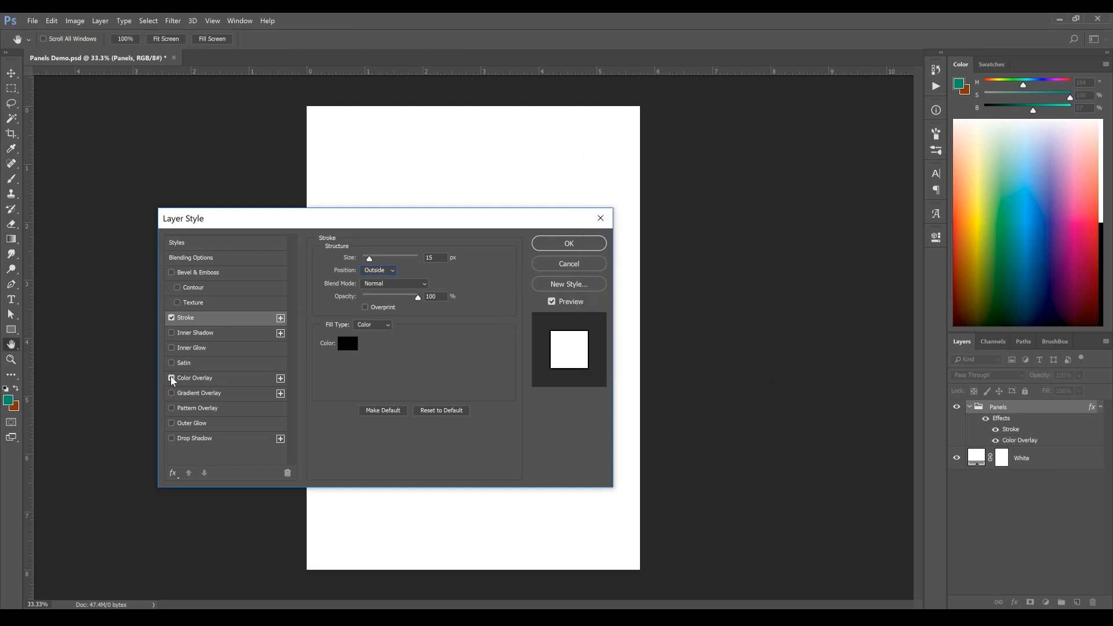
click(195, 378)
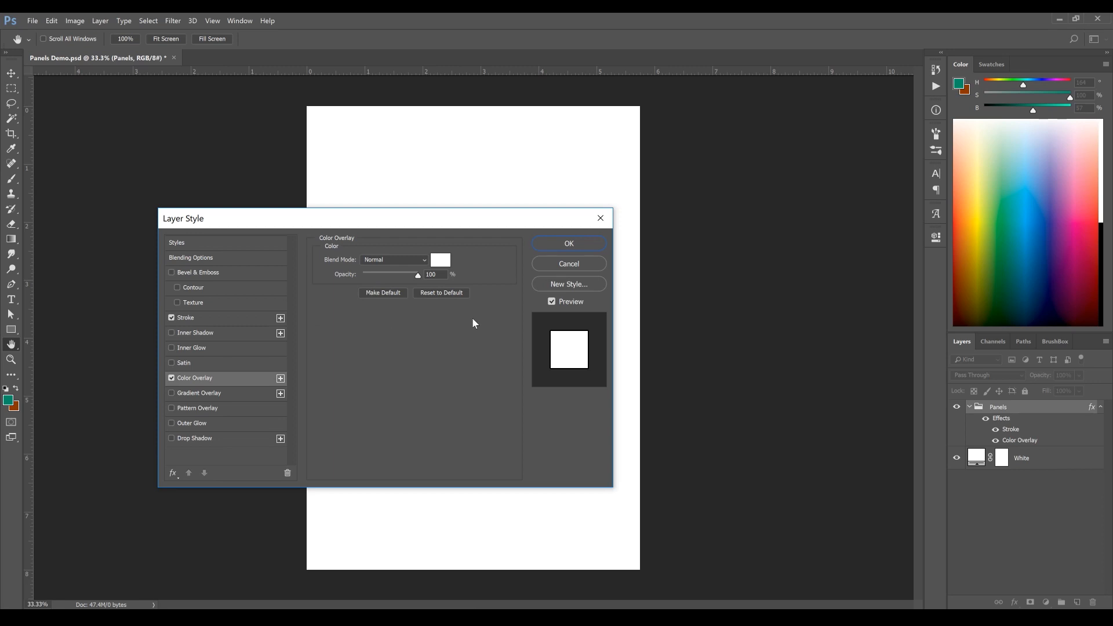
click(394, 260)
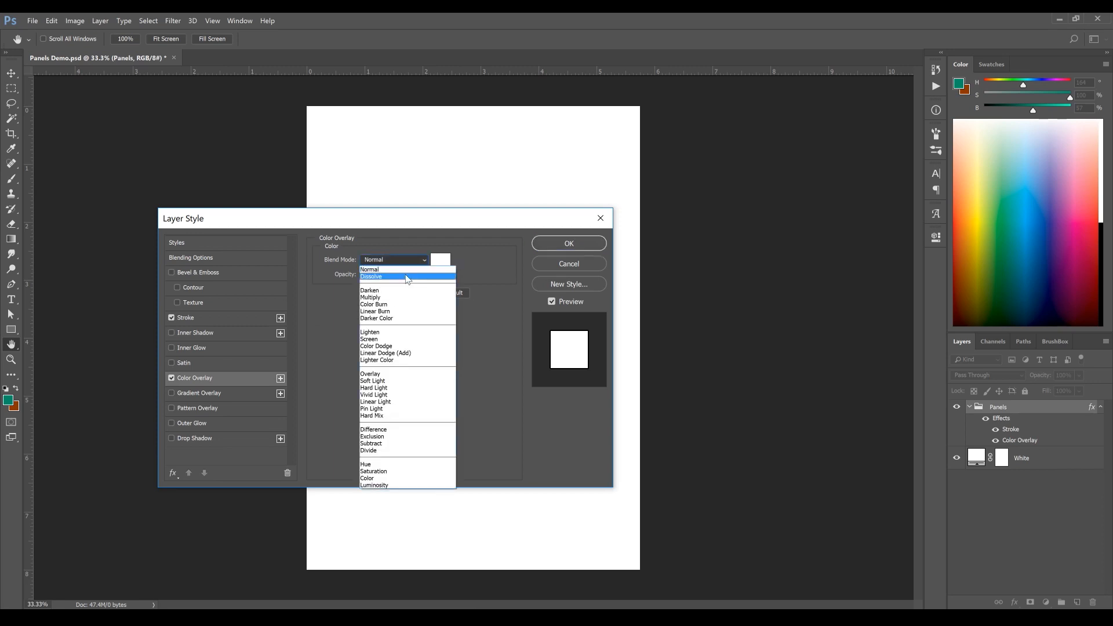
click(441, 259)
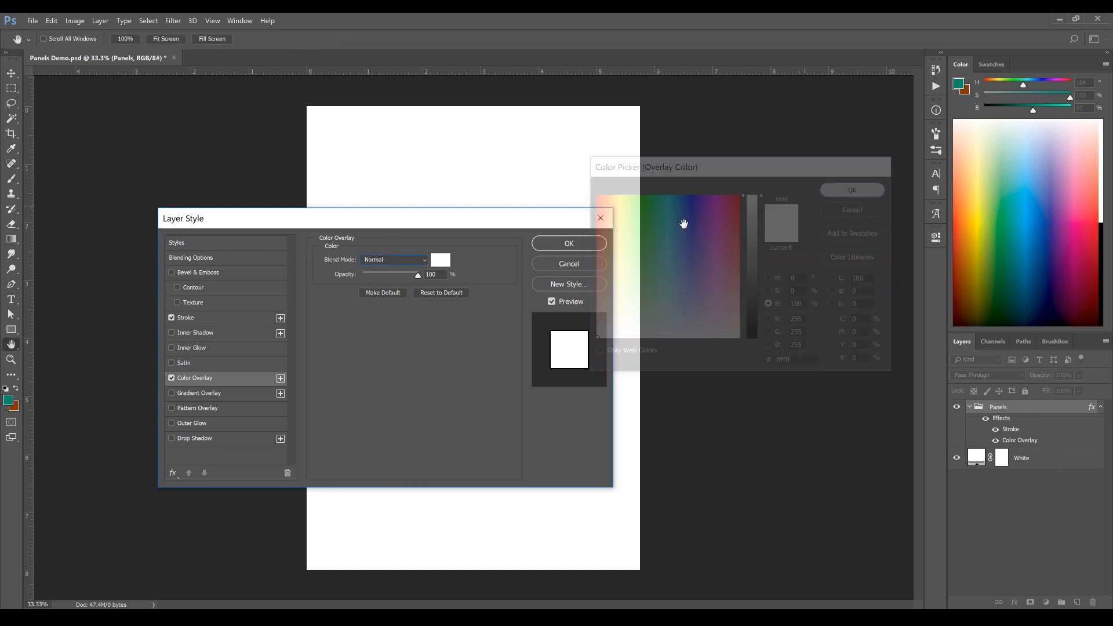
click(852, 190)
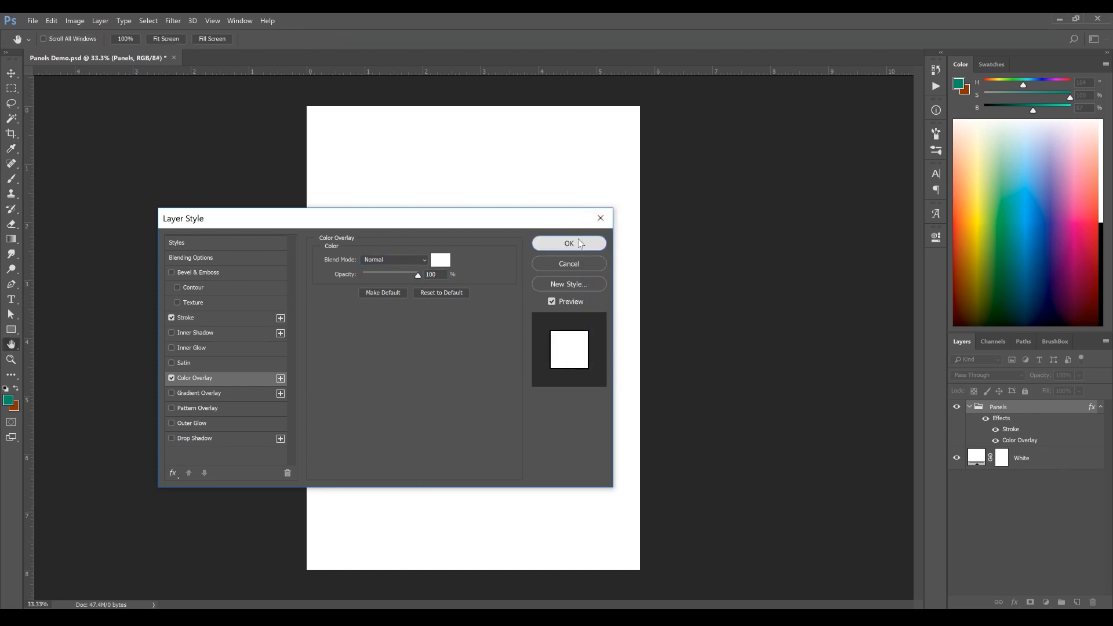
click(568, 244)
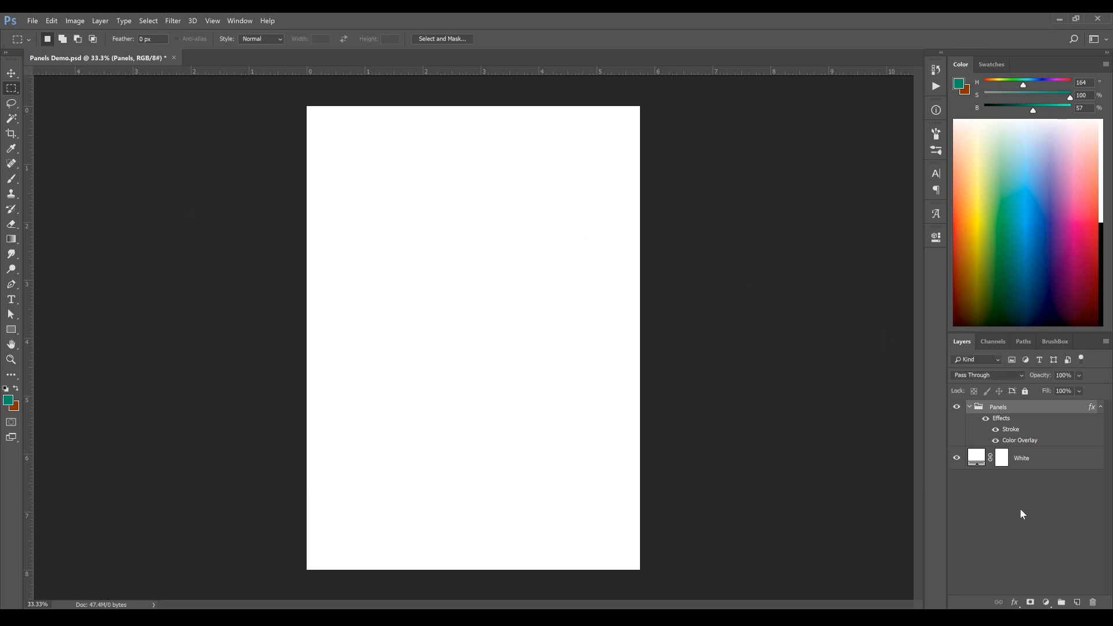
On a new layer inside Panels, paint a test stroke and fill a large rectangle as the first panel.
click(1076, 601)
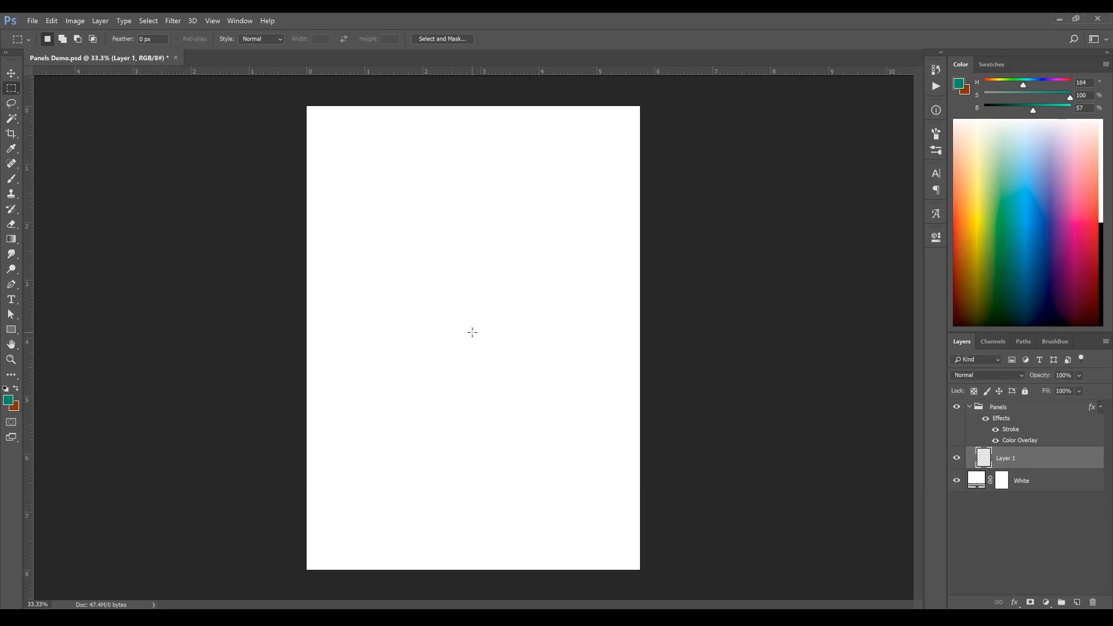
drag(387, 331, 494, 268)
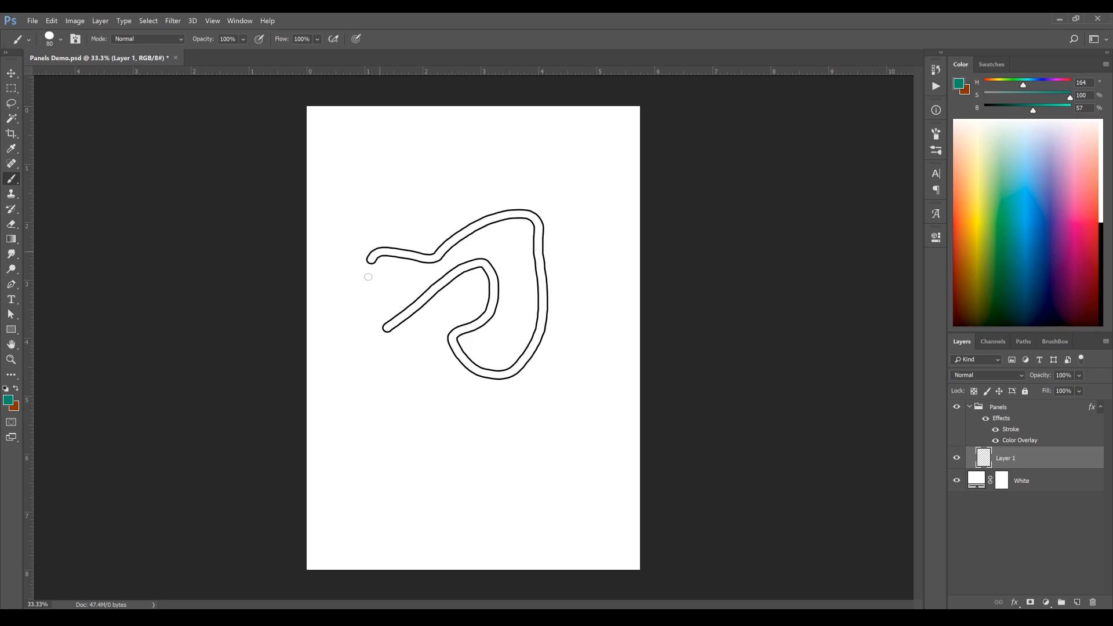
drag(368, 275, 448, 360)
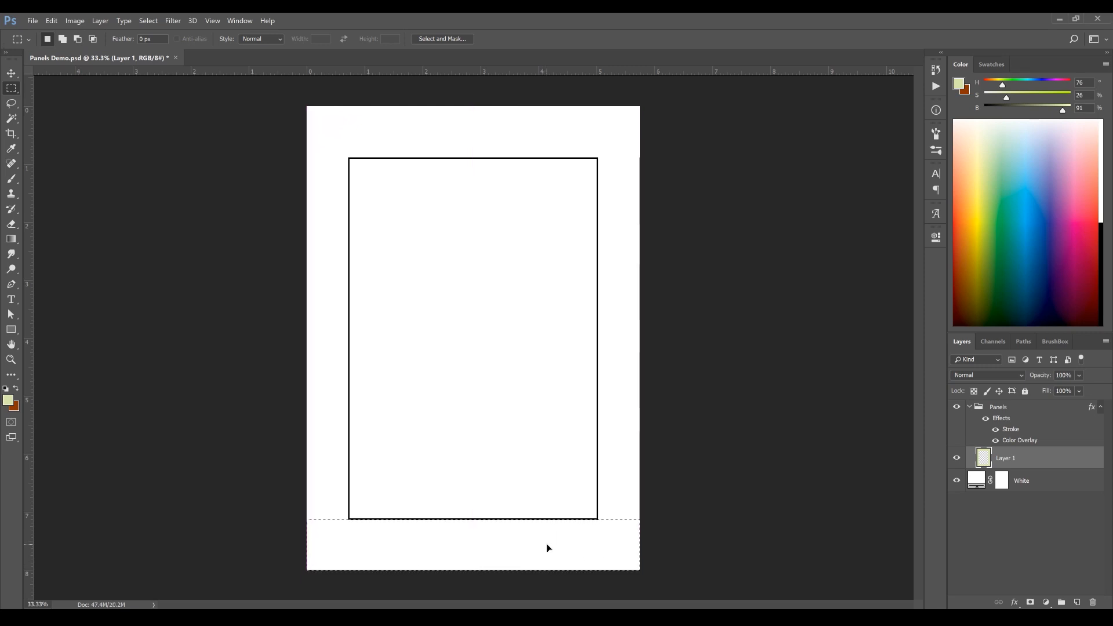
Cut the selected strip of the big panel onto its own layer with Layer Via Cut.
click(1076, 616)
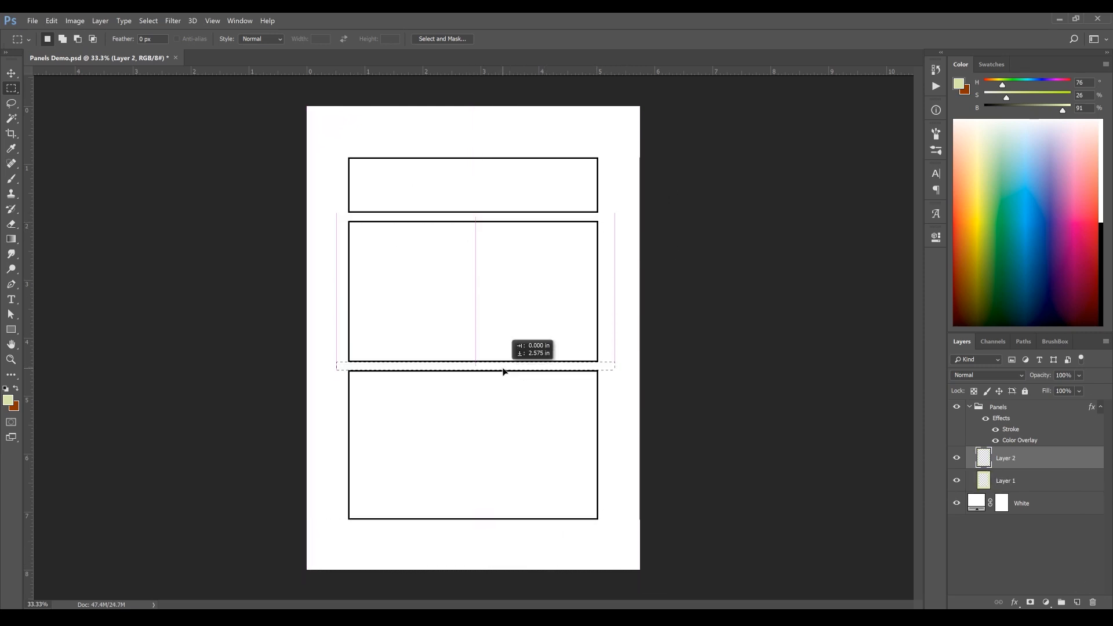
right_click(505, 371)
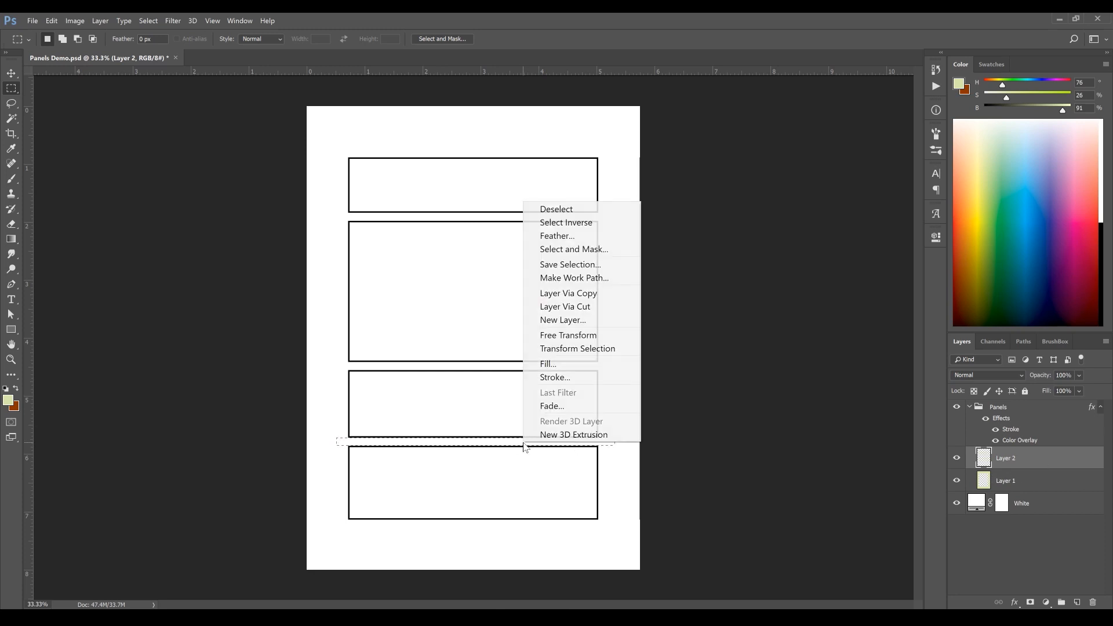
click(568, 292)
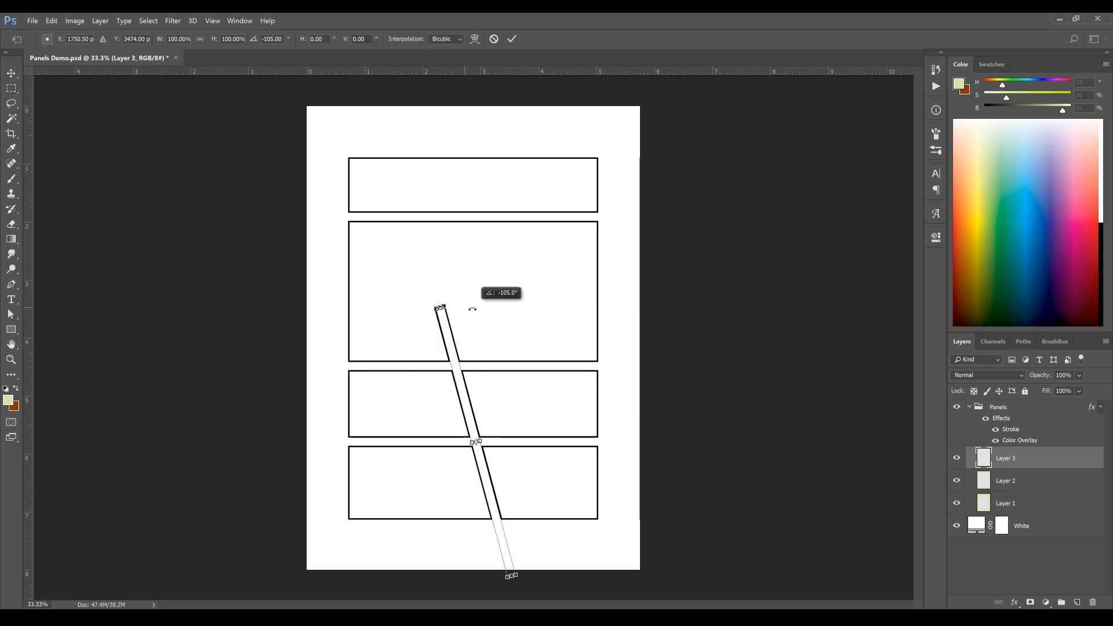